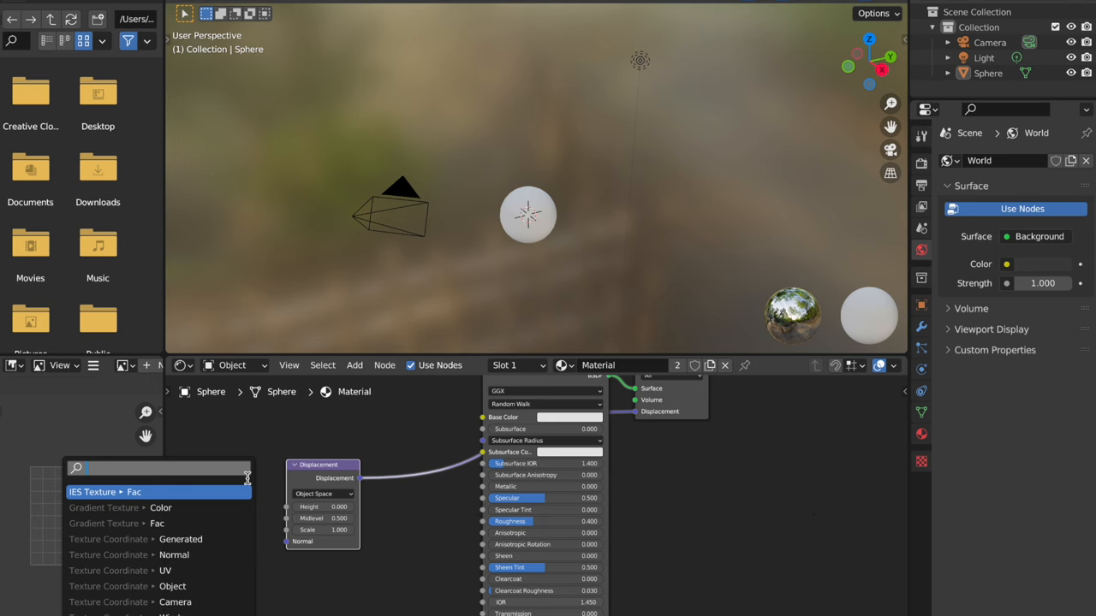
# Open the finished terrain example scene rendered in the Cycles viewport.
pyautogui.click(157, 491)
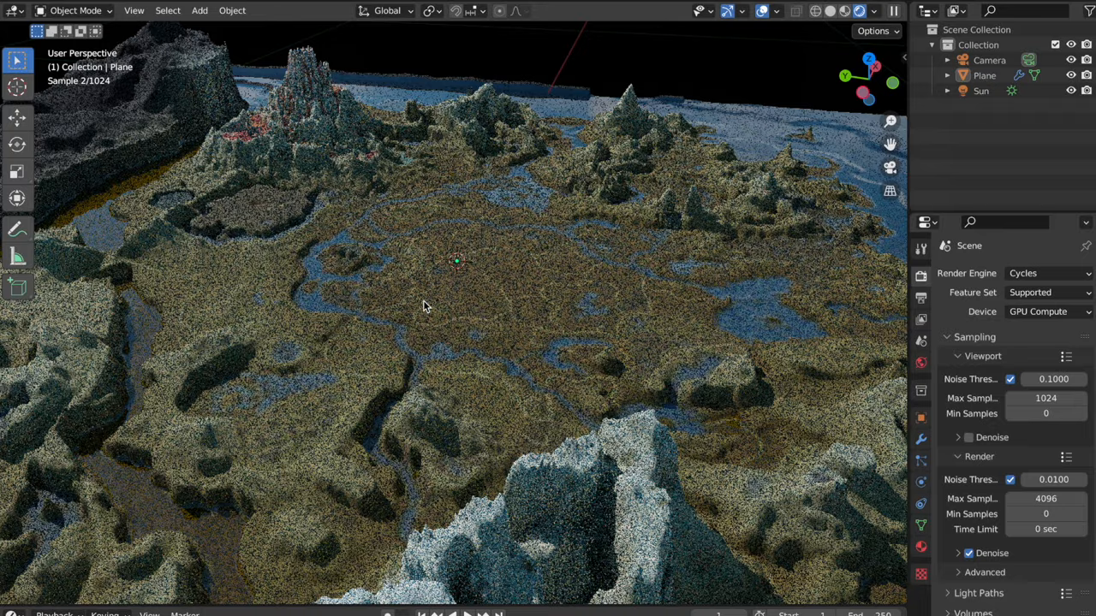
# Start a new General file with the default cube, camera and light.
pyautogui.click(497, 10)
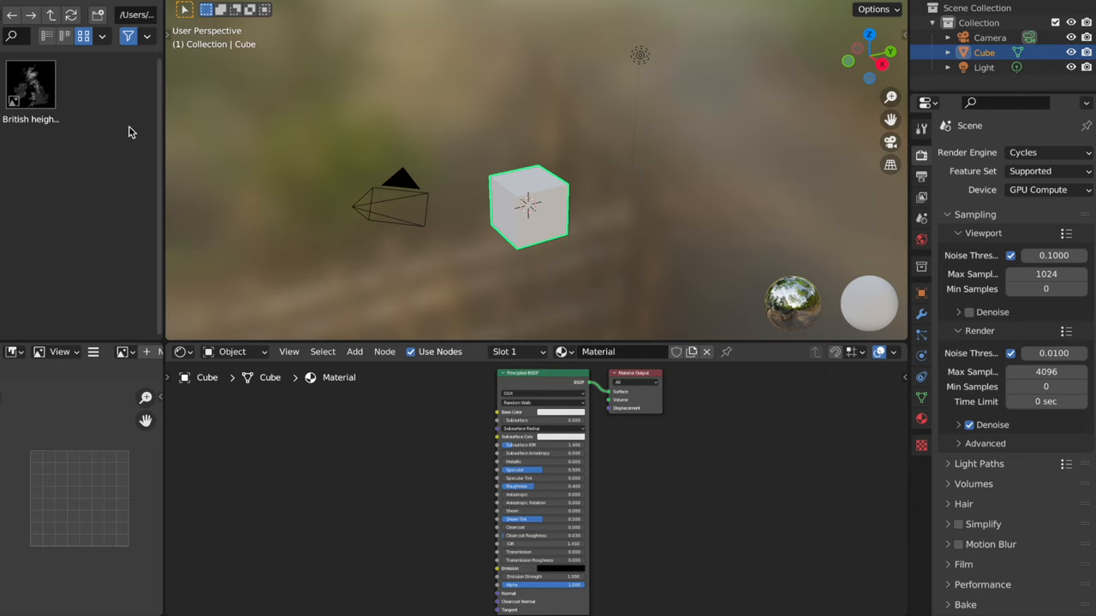
pyautogui.moveTo(185, 151)
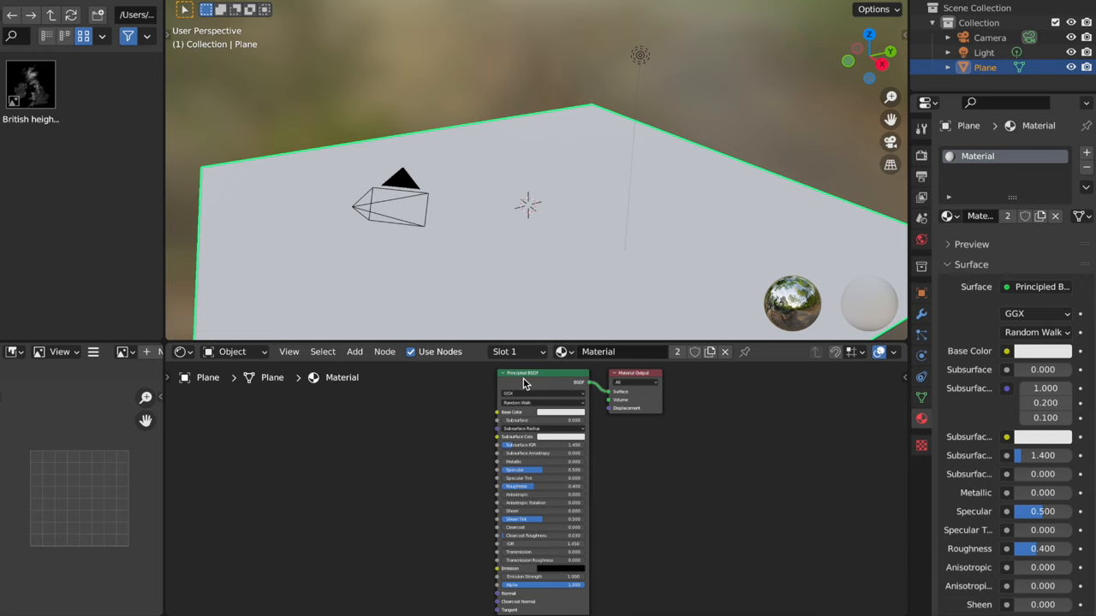
# Scroll the plane's Principled BSDF material down to the Displacement and Settings panels.
pyautogui.scroll(-3)
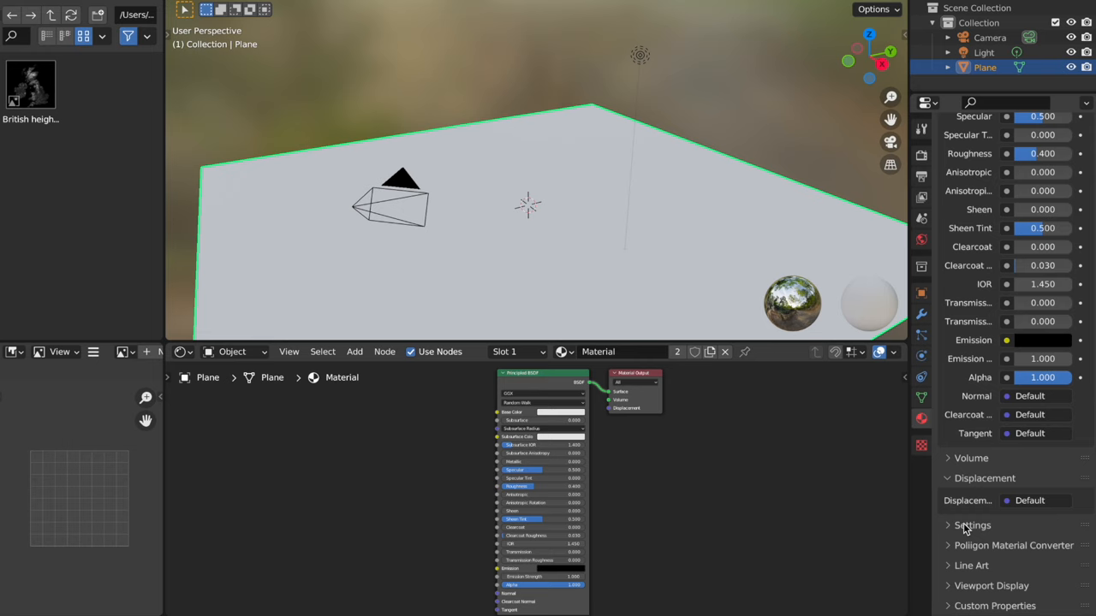
pyautogui.click(972, 524)
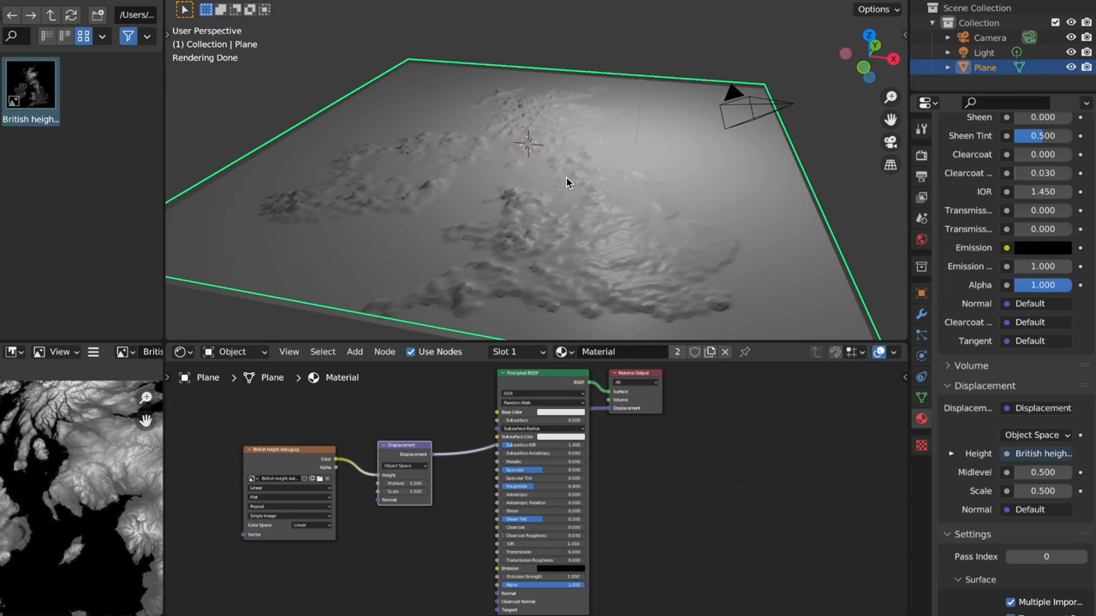
# Add a Subdivision Surface modifier to the plane with render level 2.
pyautogui.click(967, 153)
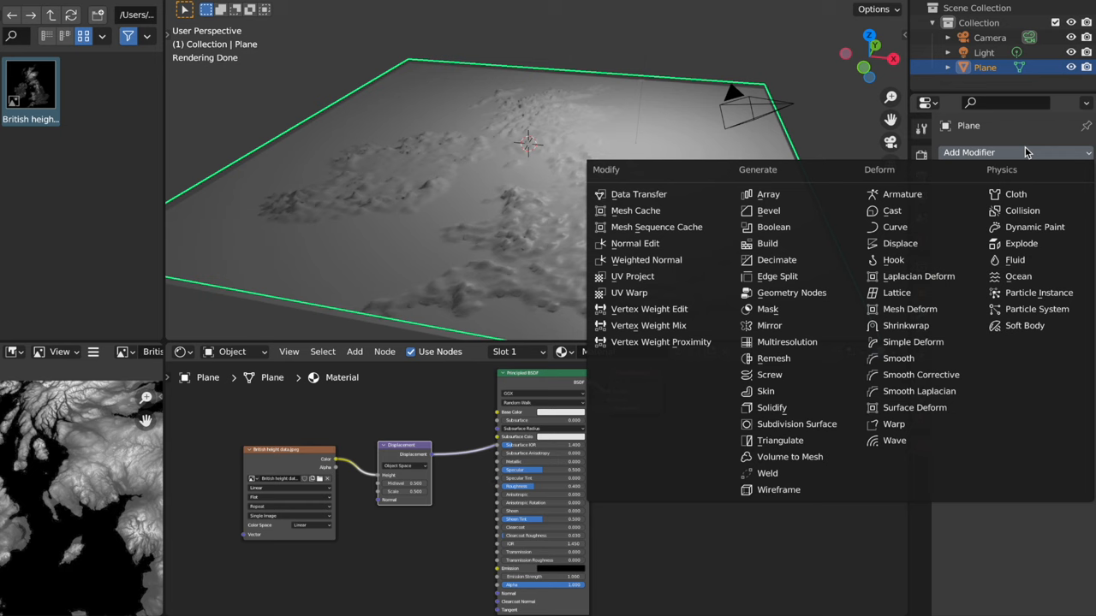
pyautogui.click(796, 425)
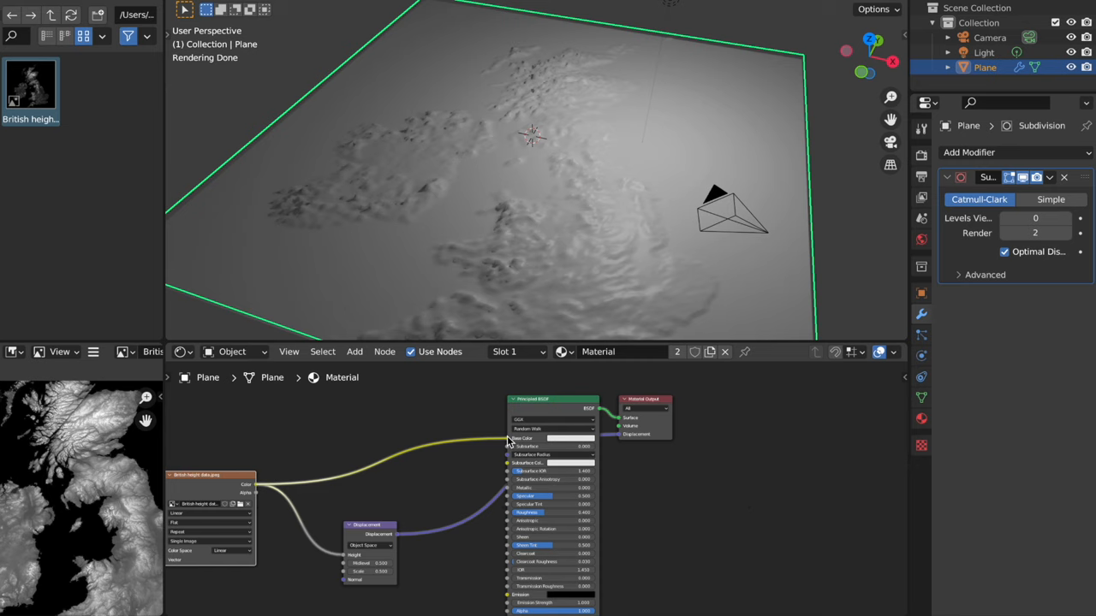
# Insert a ColorRamp node between the heightmap image and the Base Color.
pyautogui.click(353, 351)
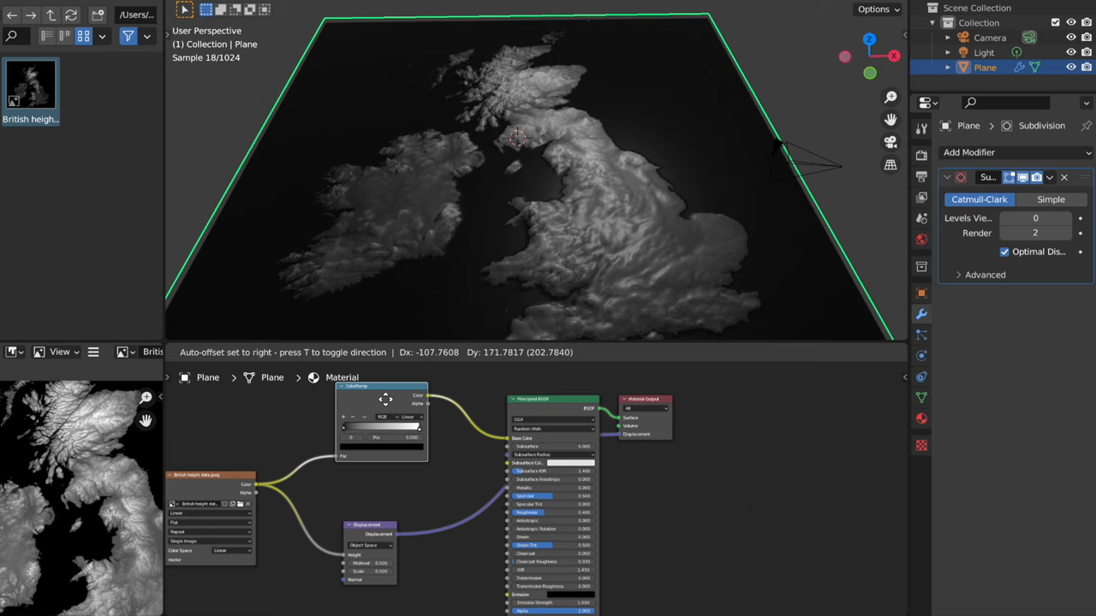
pyautogui.click(411, 431)
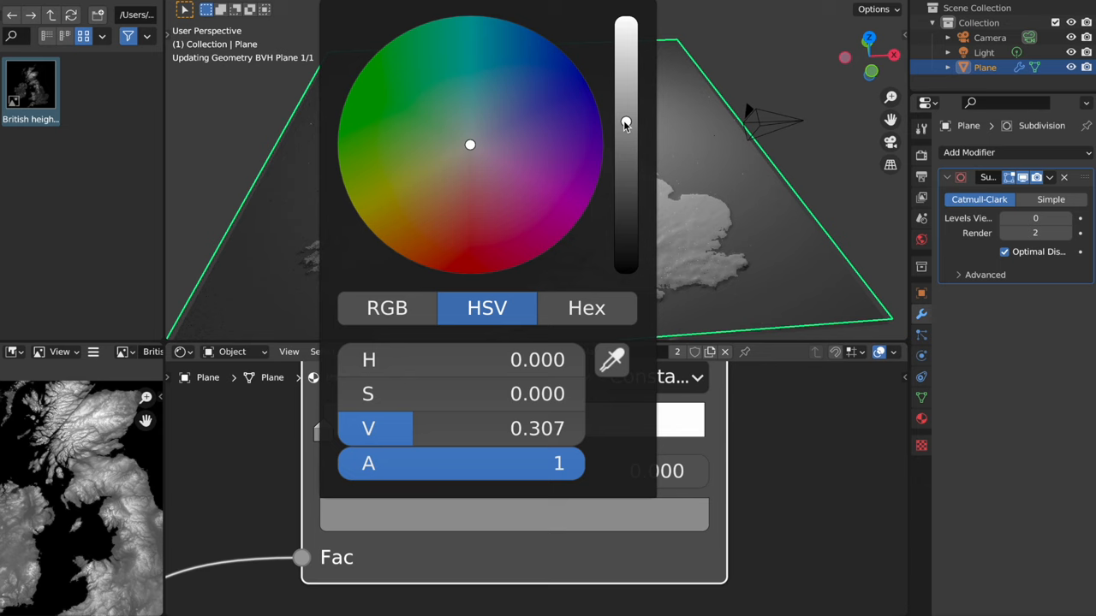
# Set the ramp colour swatch to a dark grey with HSV value 0.307.
pyautogui.click(537, 86)
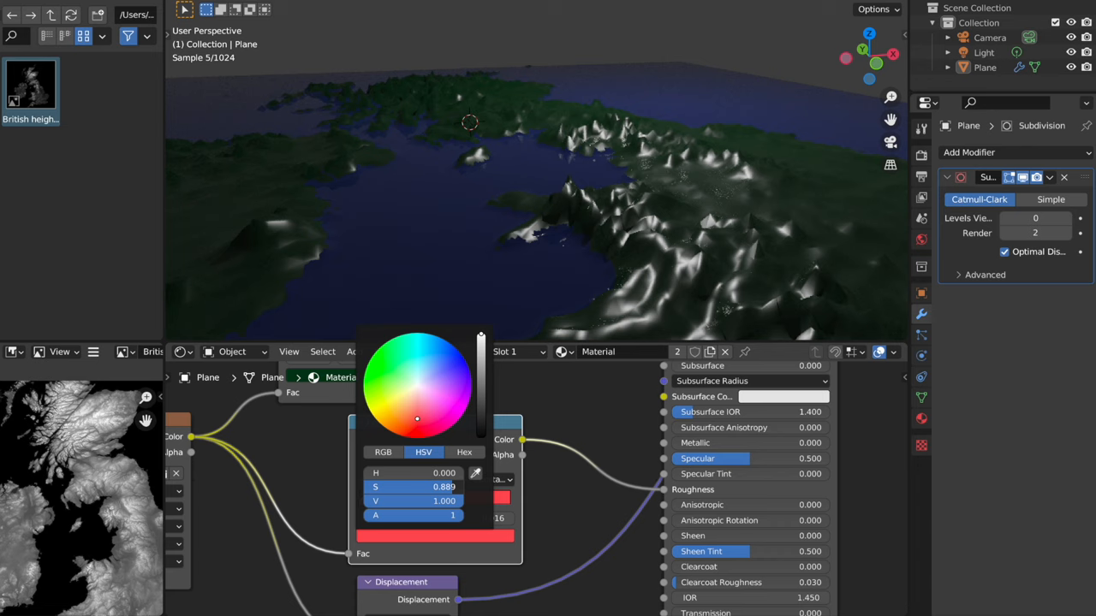
# Pick the ramp colours for dark blue sea, dark green land and white peaks.
pyautogui.click(432, 163)
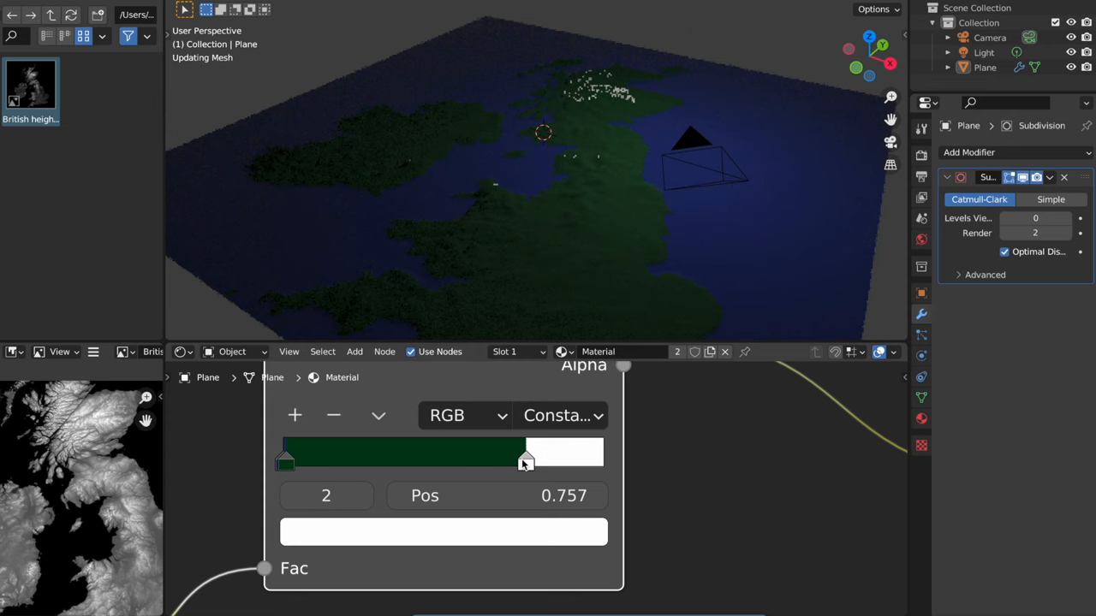
# Drag the white ramp stop to 0.411 so snow covers only the higher peaks.
pyautogui.moveTo(523, 460); pyautogui.dragTo(377, 461)
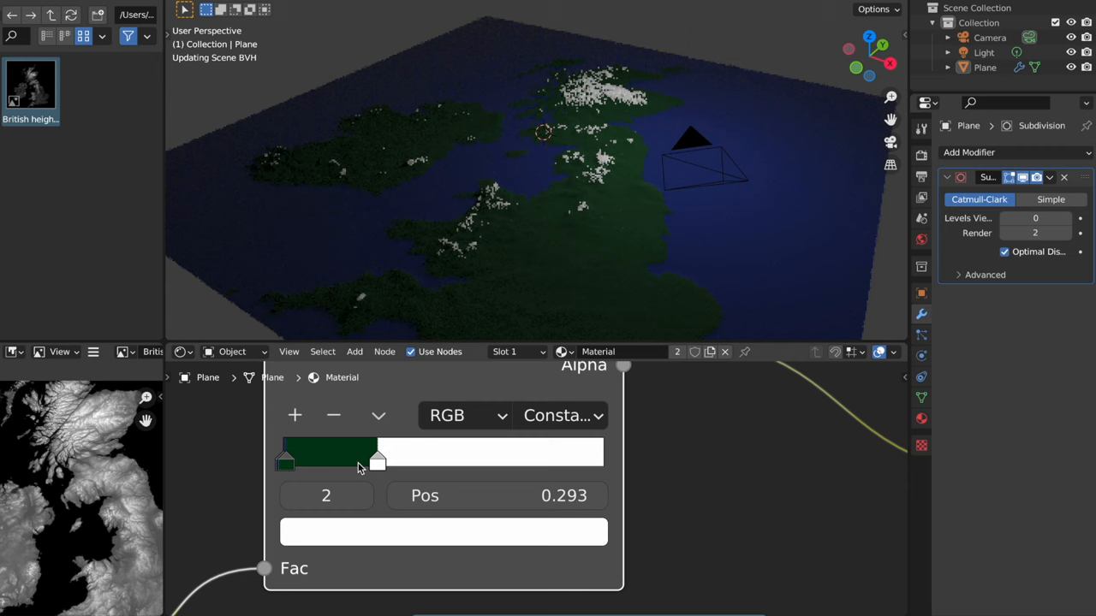
pyautogui.moveTo(377, 459); pyautogui.dragTo(396, 458)
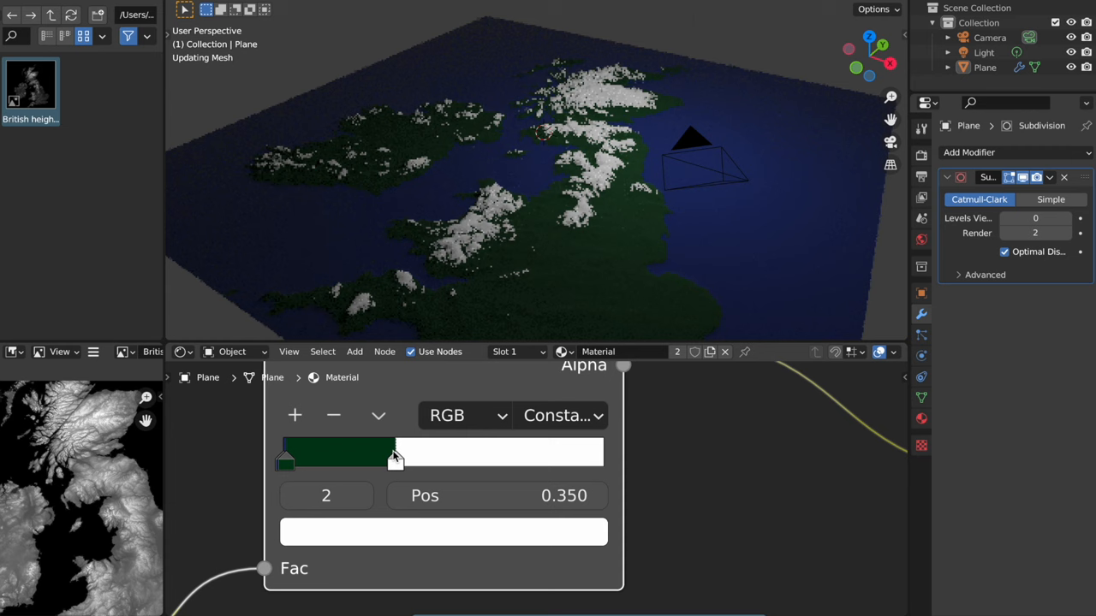
pyautogui.moveTo(397, 459); pyautogui.dragTo(405, 459)
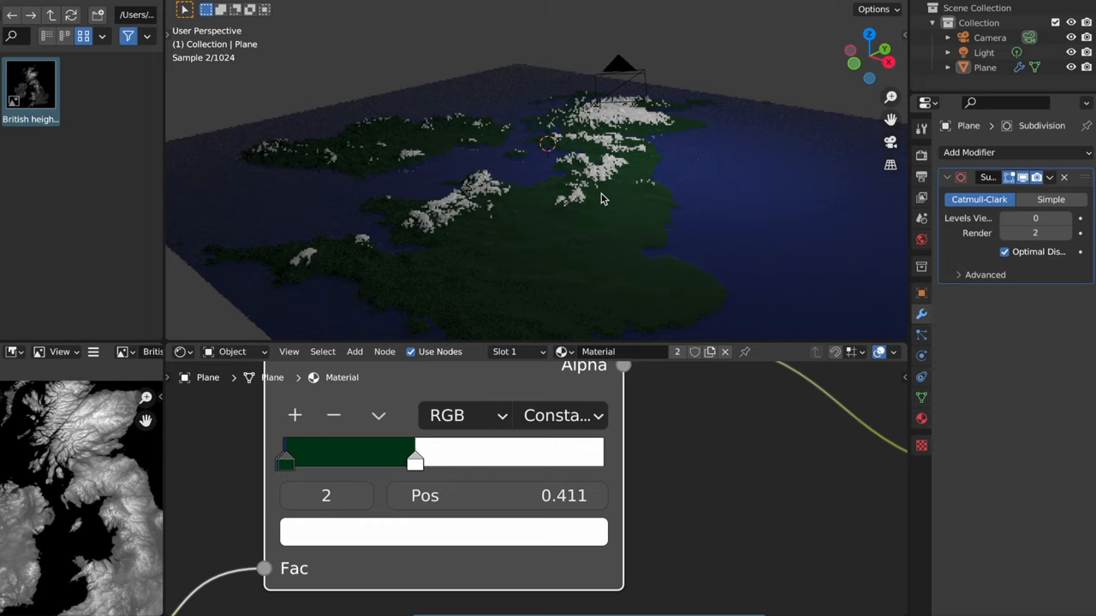
# Add a Solidify modifier 0.73 m thick, turning the relief plane into a board.
pyautogui.click(989, 152)
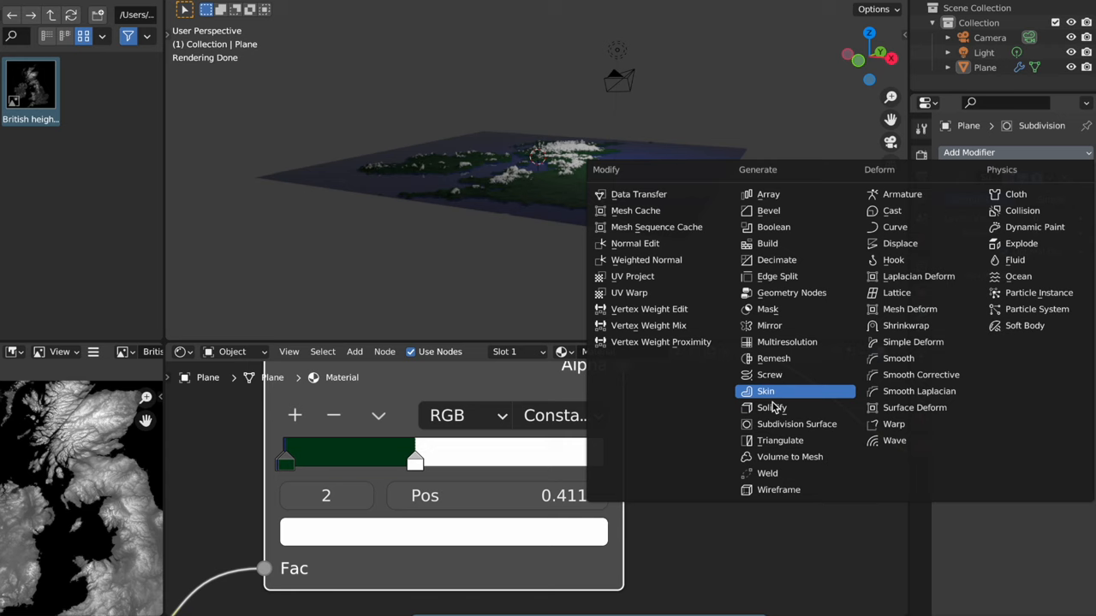
pyautogui.click(763, 407)
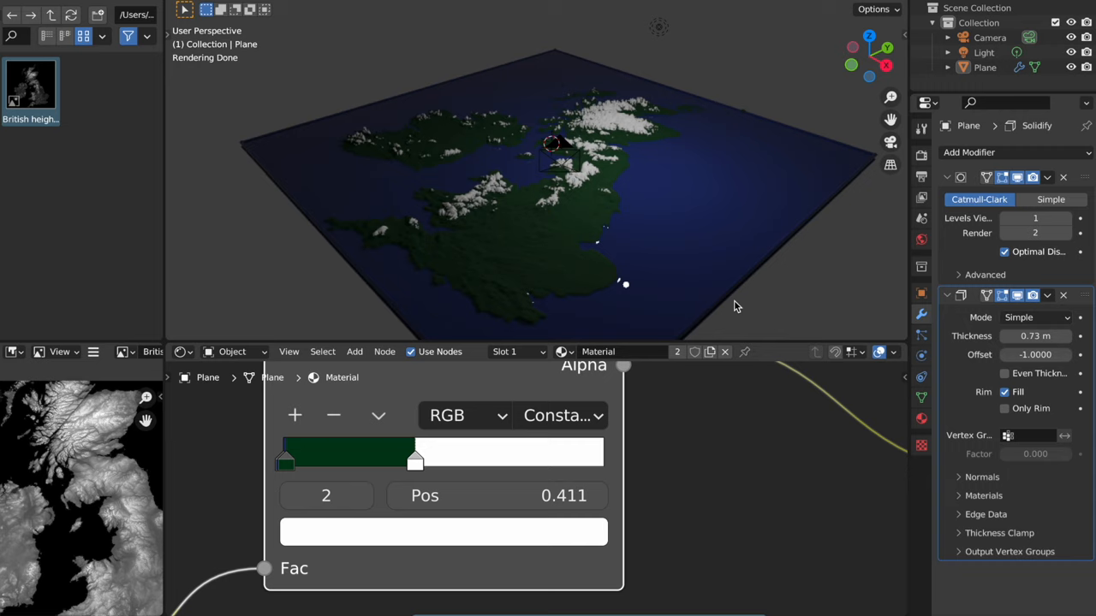
pyautogui.moveTo(523, 305)
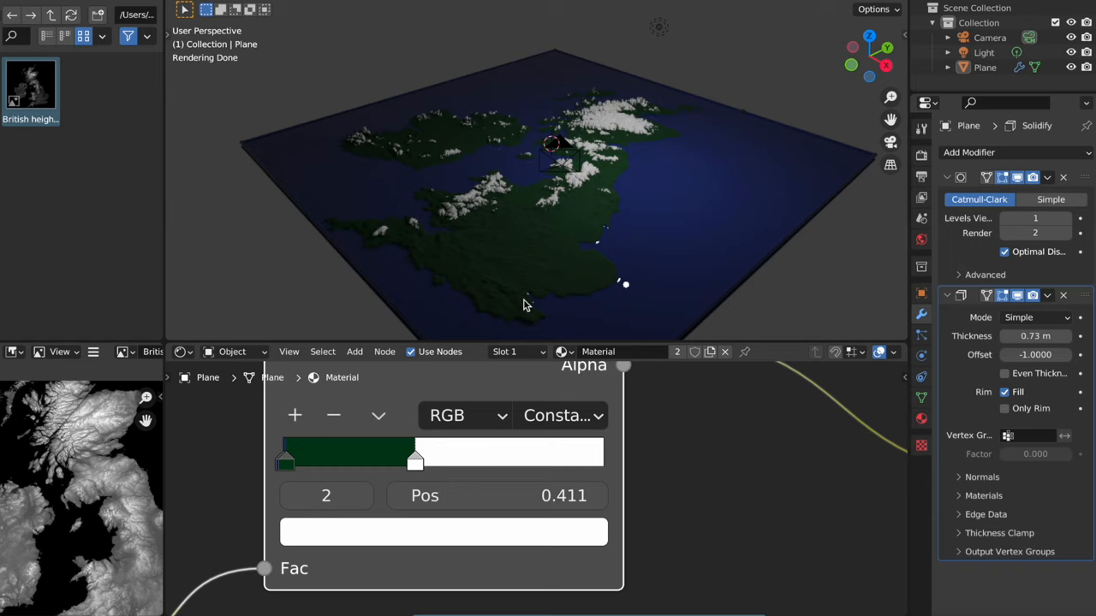